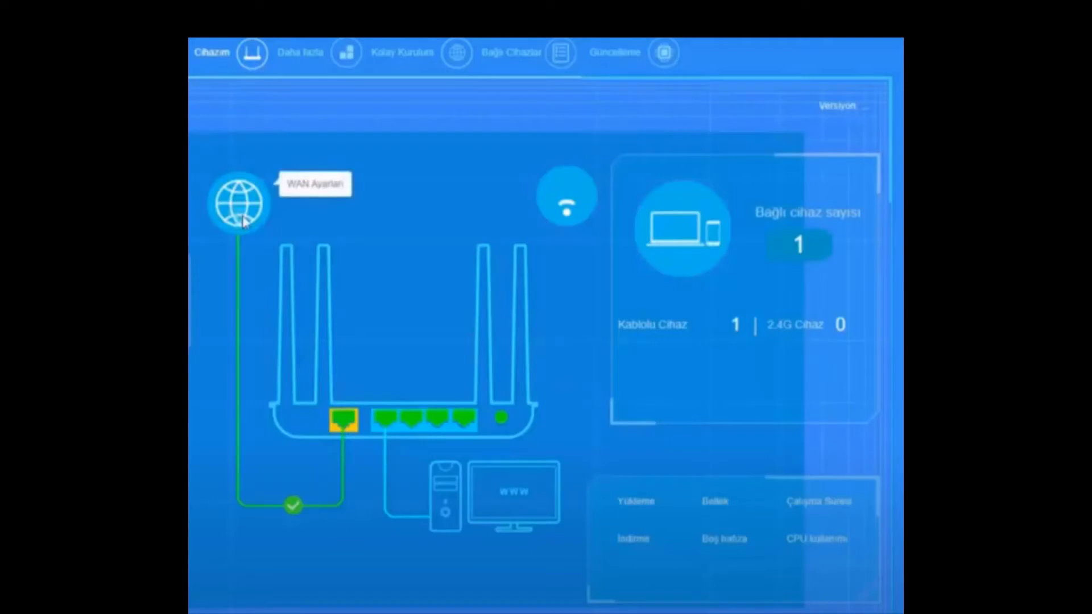
Open WAN Ayarları from the router overview's globe icon, revealing the PPPoE settings dialog.
{"action": "left_click", "coordinate": [240, 205]}
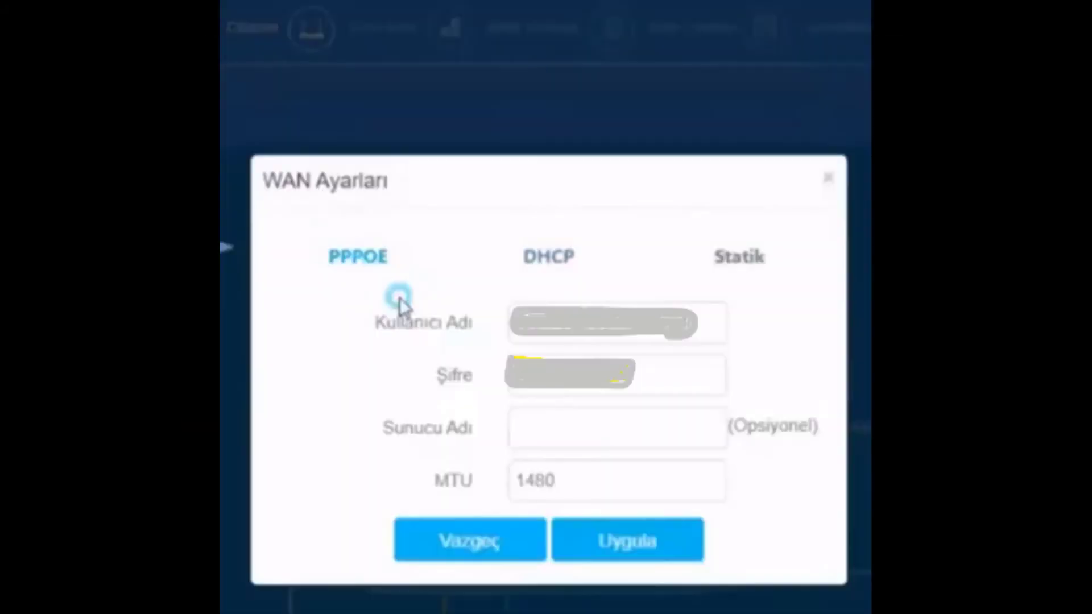